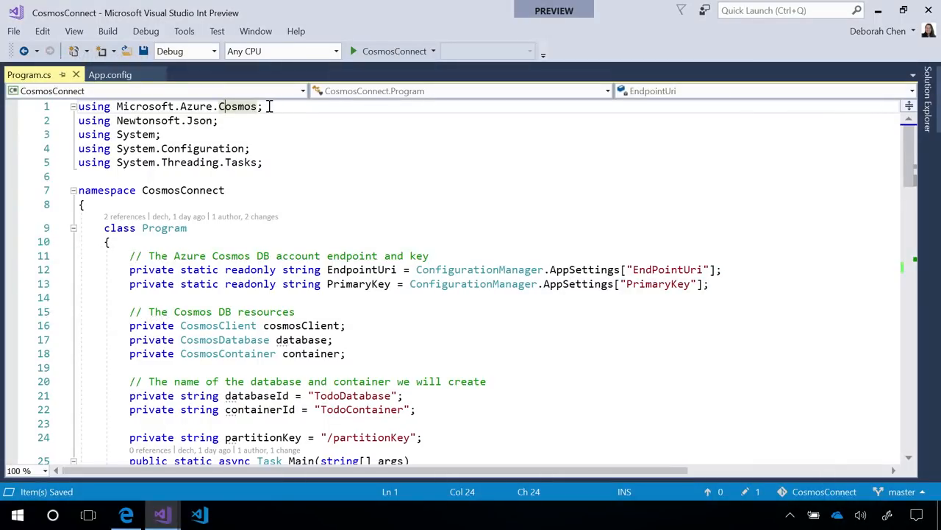
# In CreateDatabase, assign this.database = await this.cosmosClient.Databases.CreateDatabaseIfNotExistsAsync(databaseId)
pyautogui.doubleClick(237, 106)
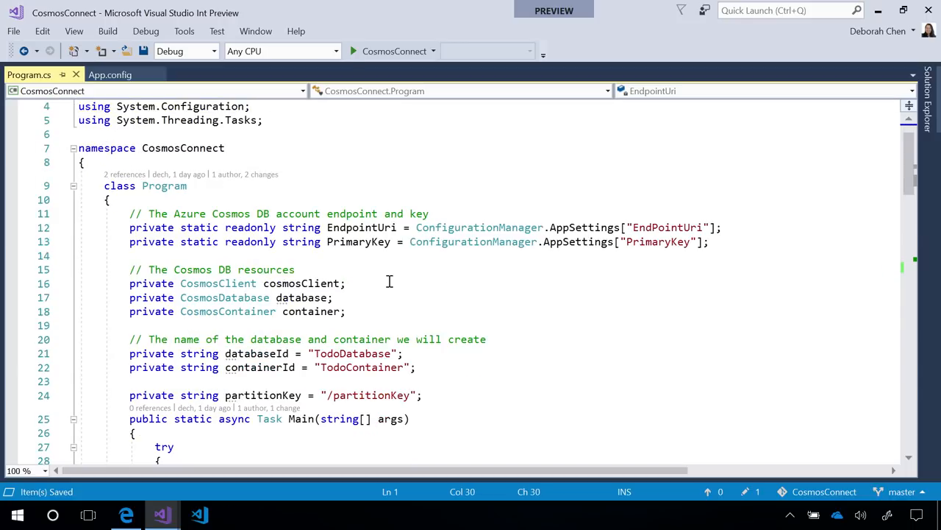
pyautogui.moveTo(360, 227)
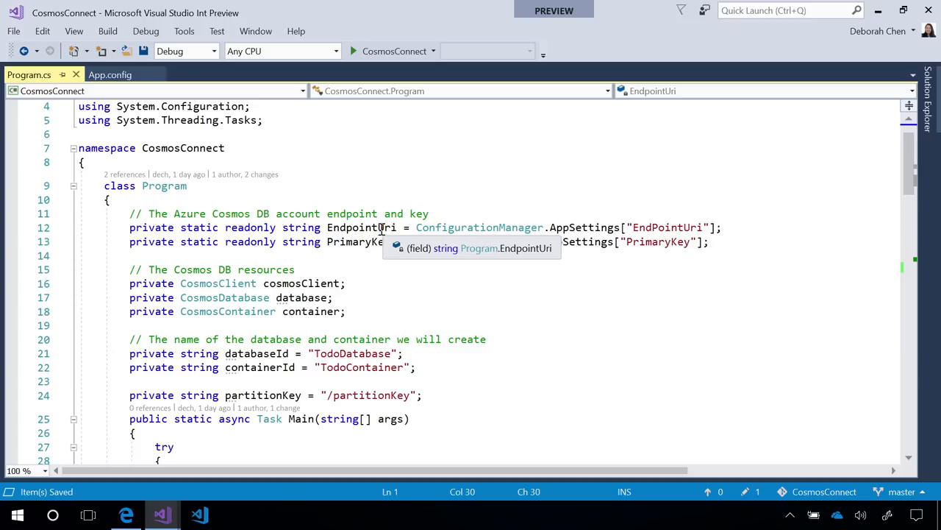
pyautogui.moveTo(375, 316)
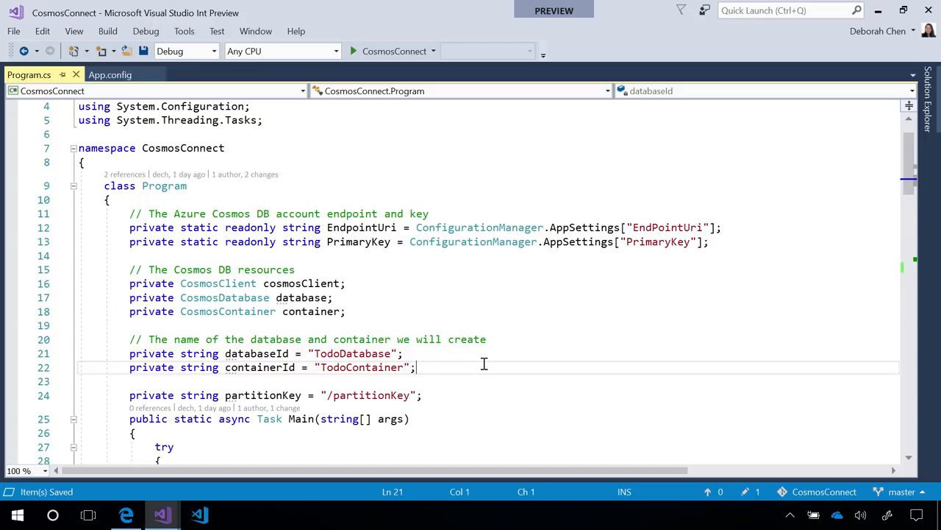
pyautogui.scroll(-3)
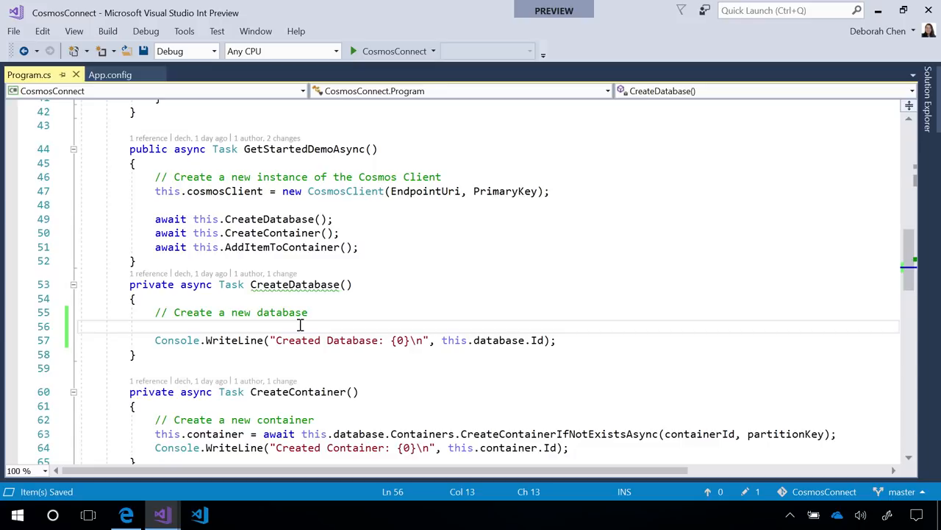
pyautogui.write('this.database =')
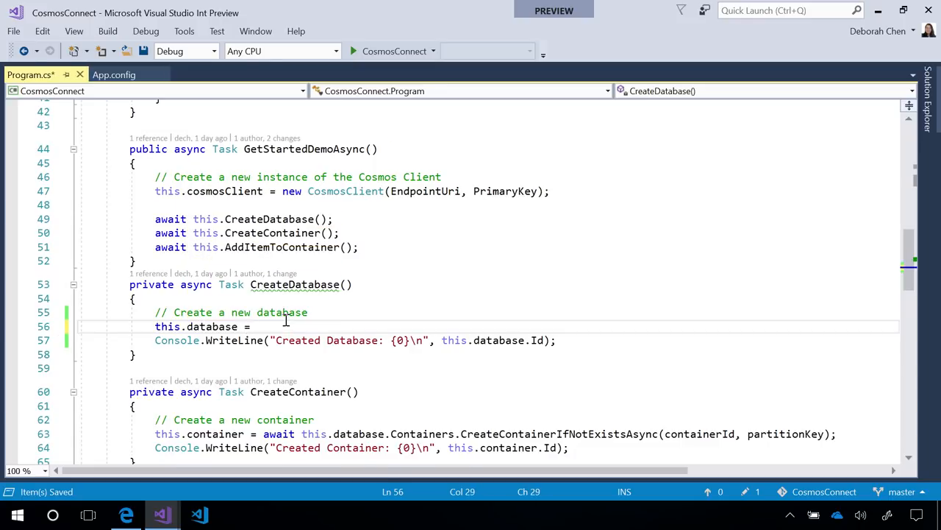
pyautogui.write('this.cosmosClient')
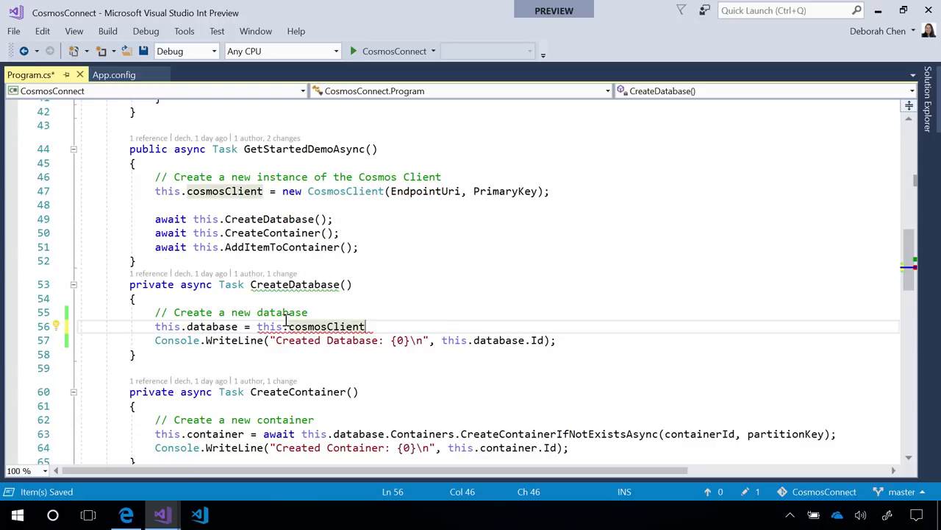
pyautogui.write('.Databases')
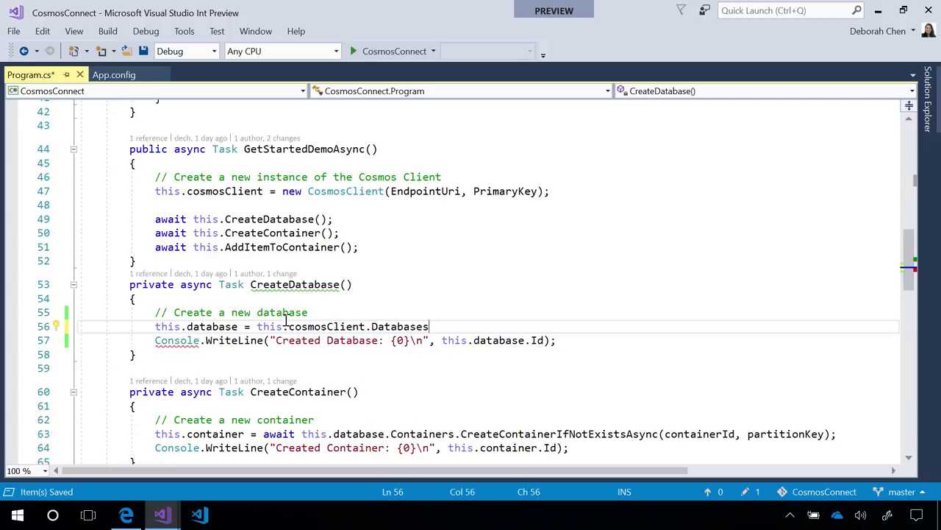
pyautogui.write('.')
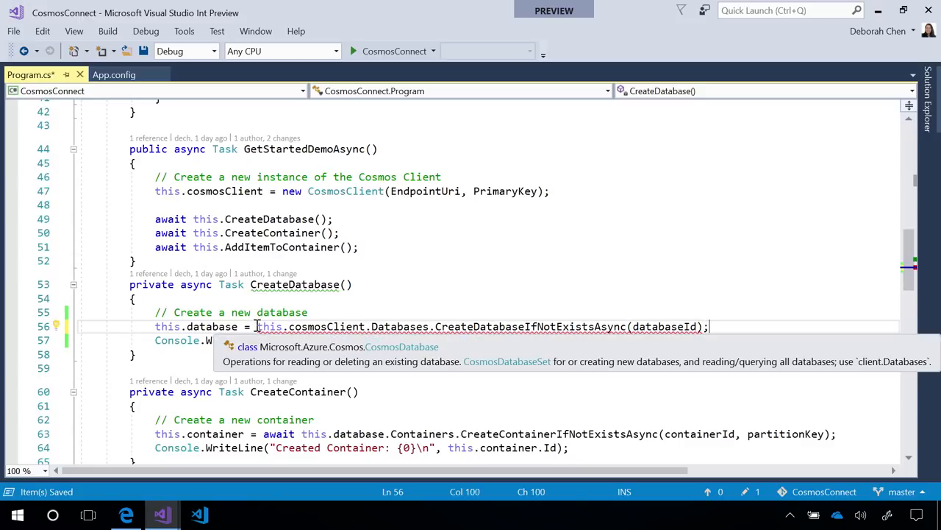
pyautogui.write('await')
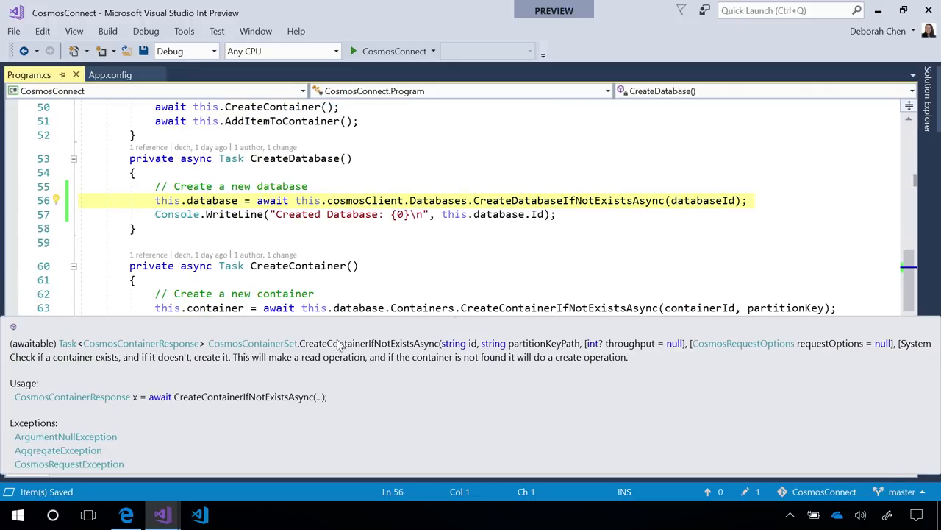
# Inspect the CreateContainerIfNotExistsAsync and CreateItemAsync calls in CreateContainer and AddItemToContainer
pyautogui.doubleClick(358, 307)
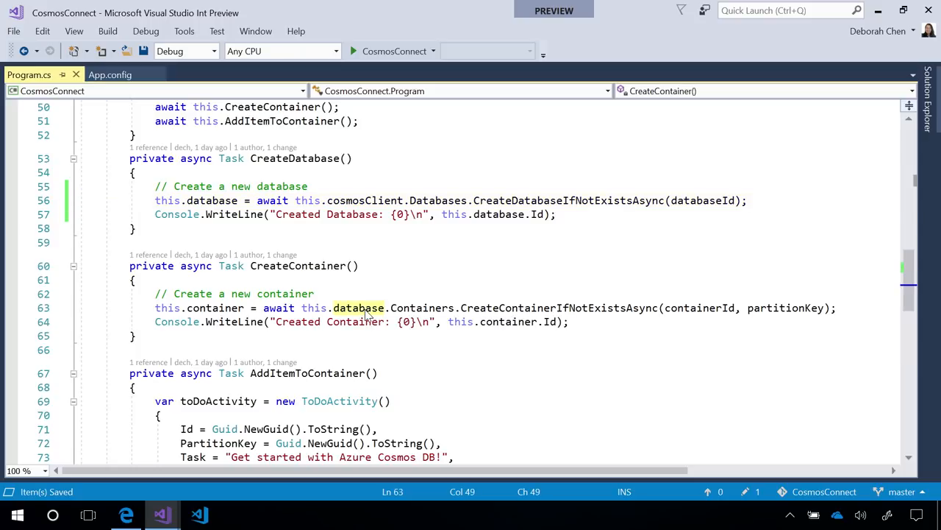
pyautogui.click(359, 308)
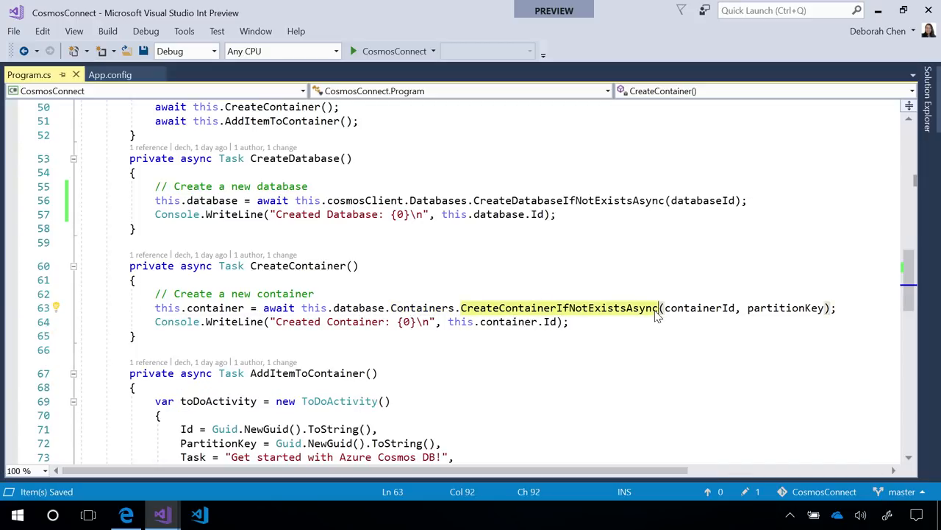
pyautogui.moveTo(666, 347)
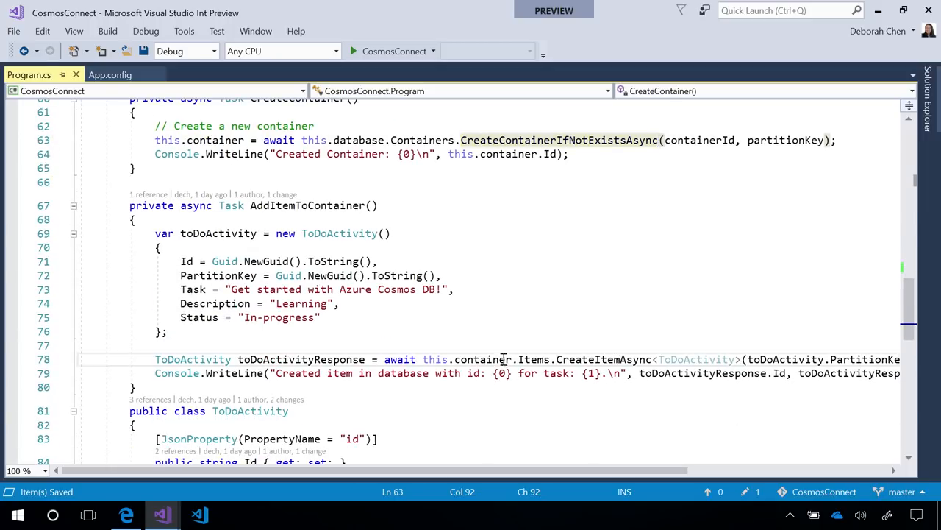
pyautogui.doubleClick(533, 359)
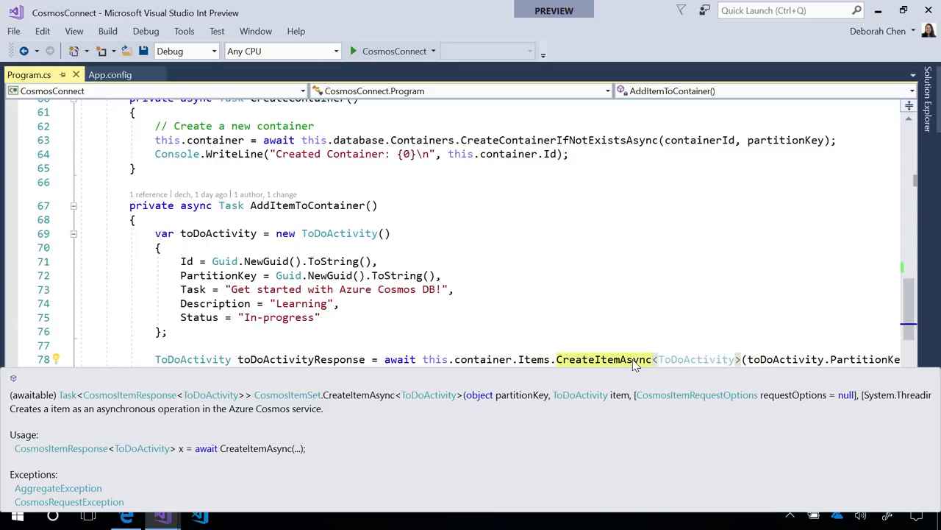
pyautogui.click(631, 330)
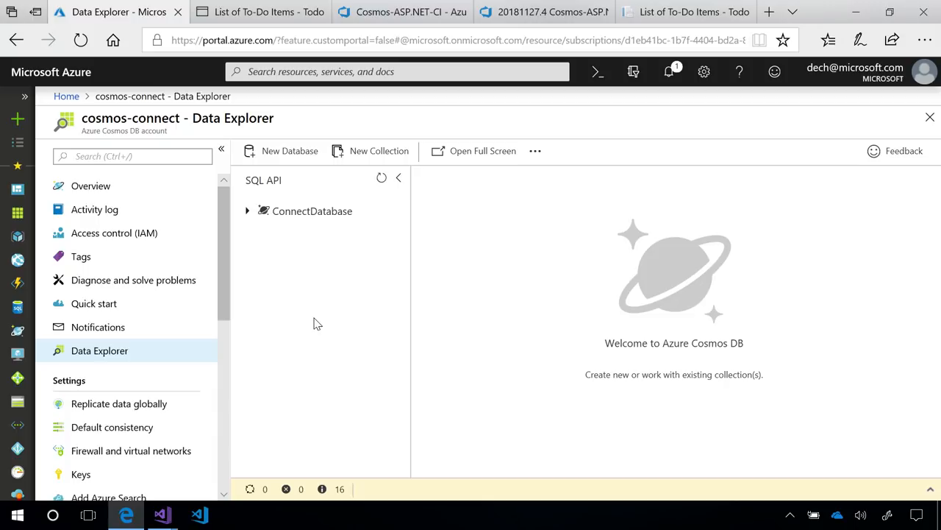
# Refresh Data Explorer and open the 'Get started with Azure Cosmos DB!' document in TodoContainer
pyautogui.click(382, 178)
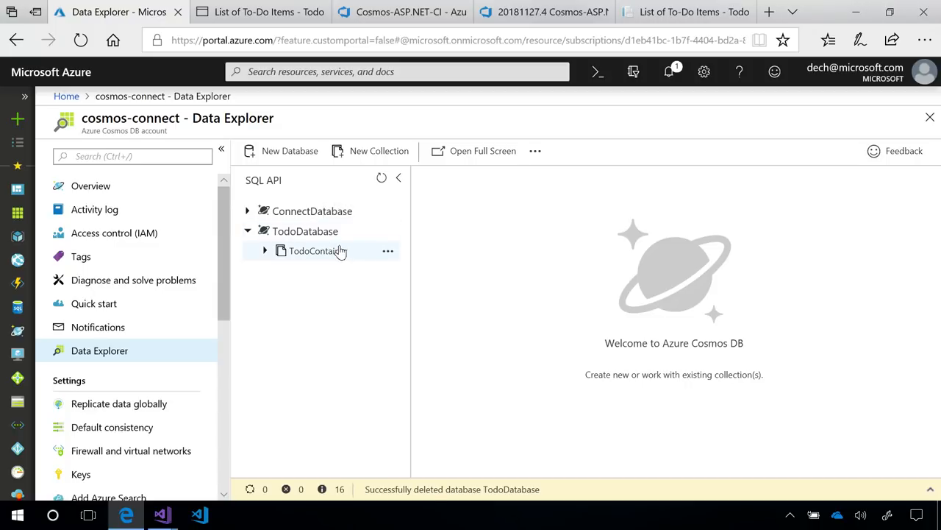
pyautogui.click(318, 250)
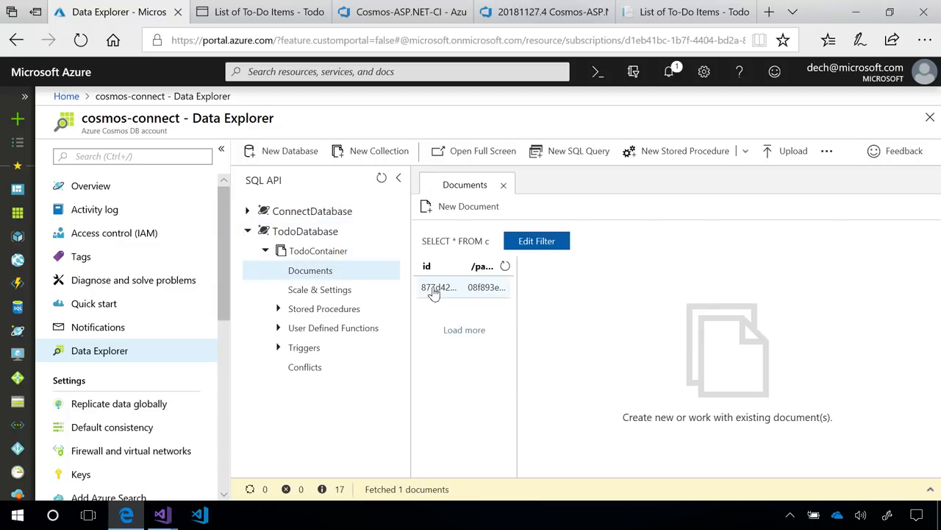
pyautogui.click(439, 287)
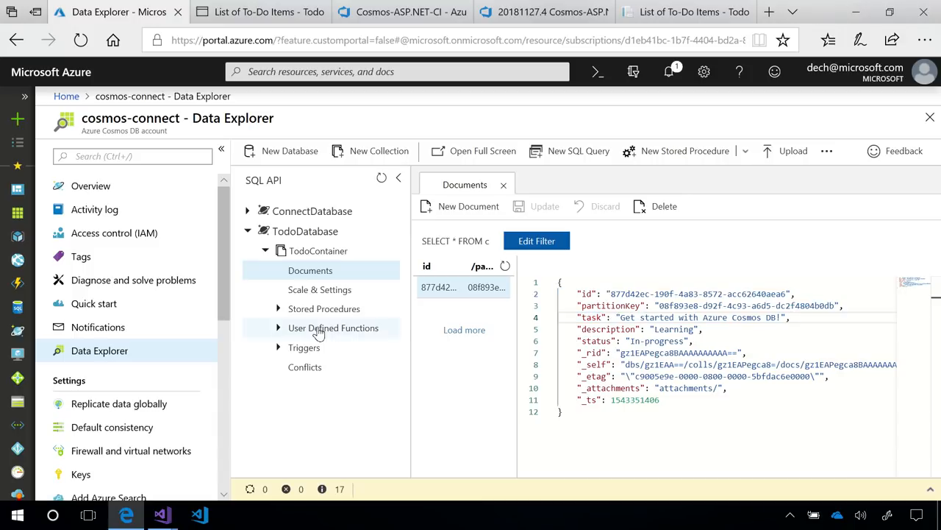
# Open TodoContainer's Scale & Settings to view 400 RU/s throughput and unlimited storage
pyautogui.click(319, 289)
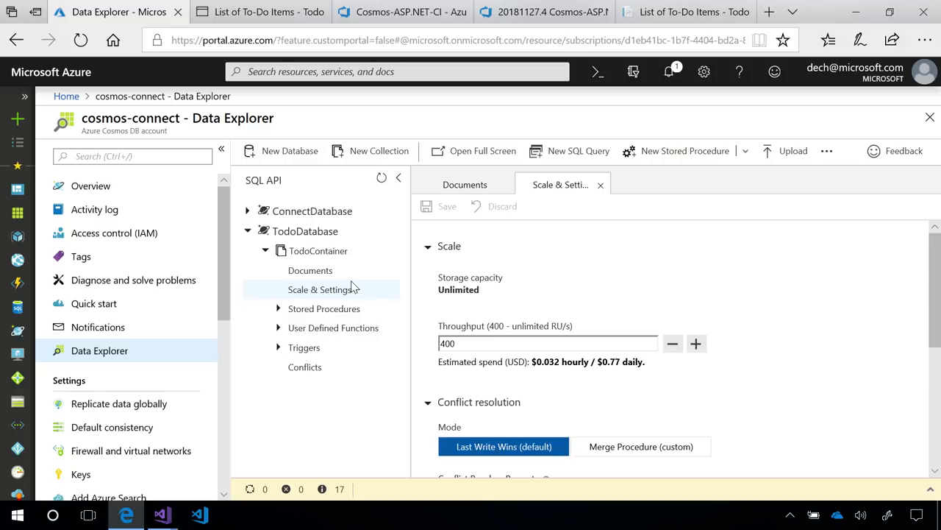
pyautogui.moveTo(370, 279)
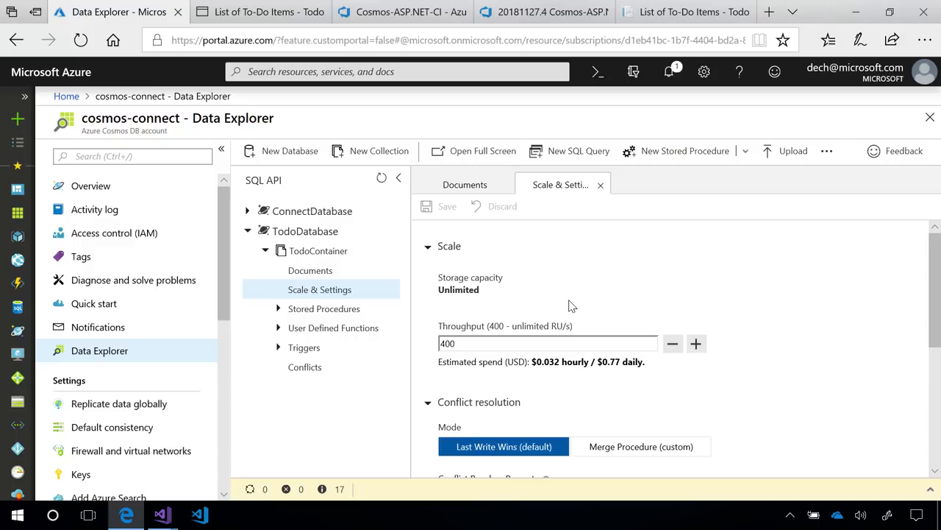
# Dismiss the New Database panel, then show ConnectDatabase's containers and its 400 RU/s Scale settings
pyautogui.click(290, 151)
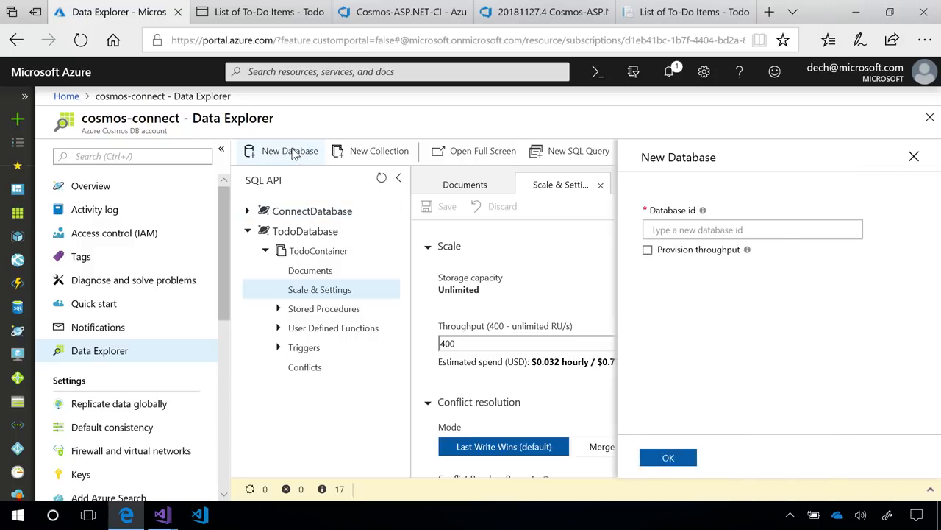
pyautogui.click(647, 250)
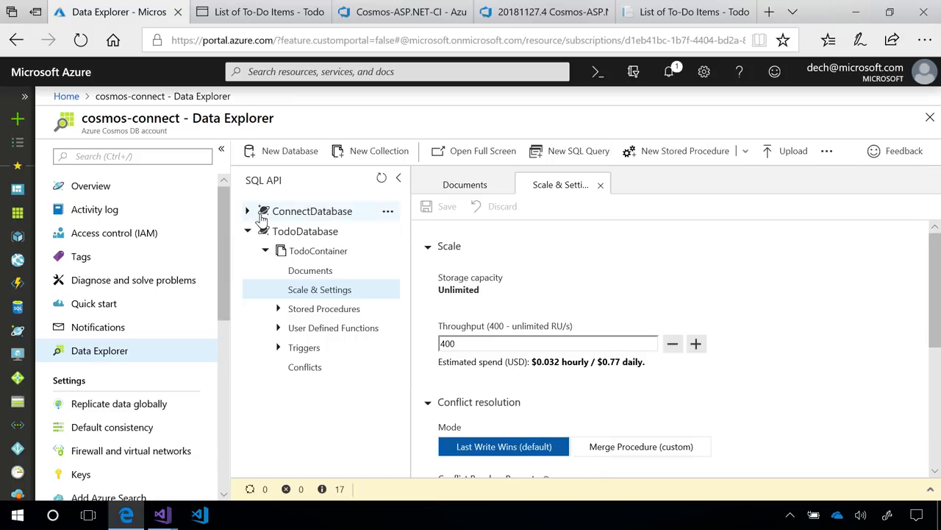
pyautogui.moveTo(247, 216)
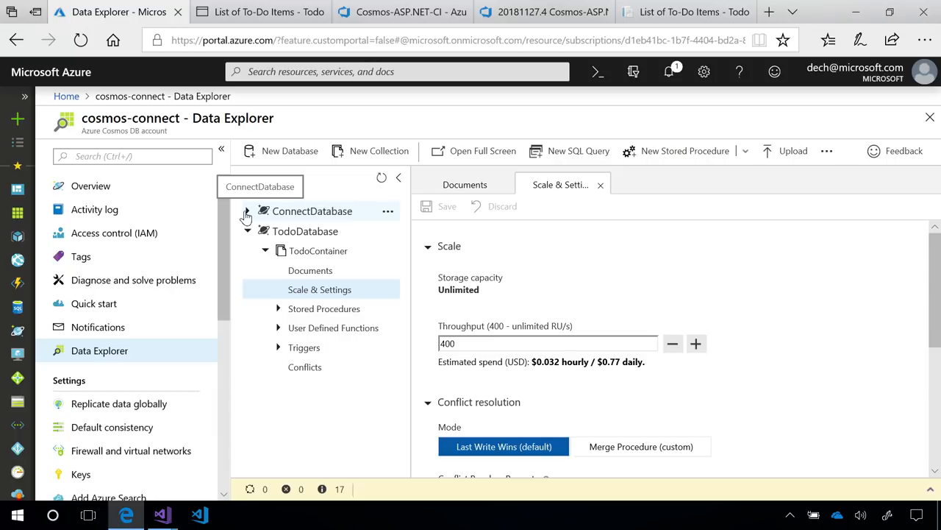
pyautogui.click(247, 211)
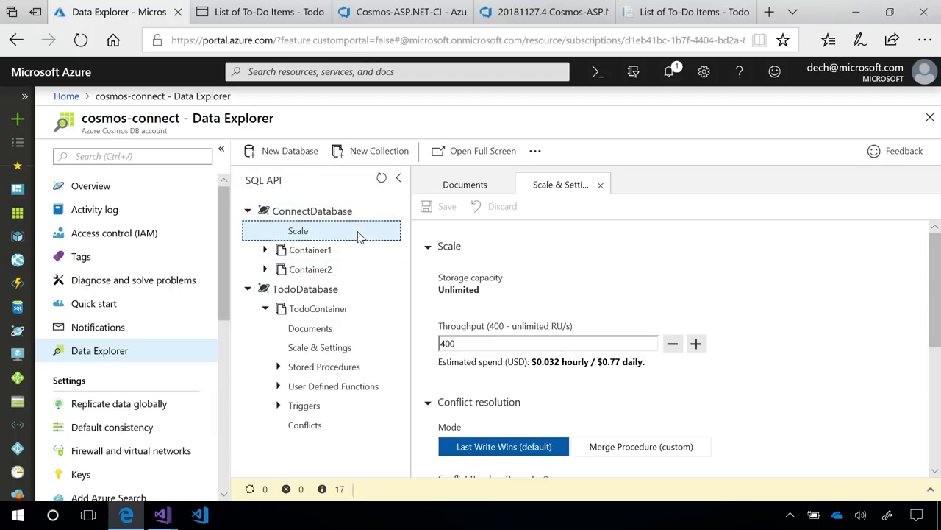
pyautogui.click(298, 231)
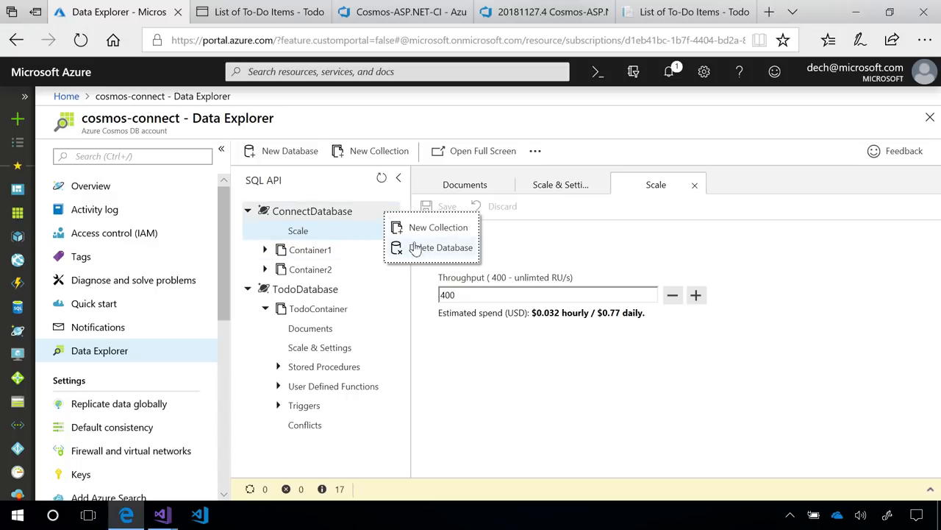
# Fill in a new Test collection with partition key /test and 1000 RU/s dedicated throughput
pyautogui.click(438, 227)
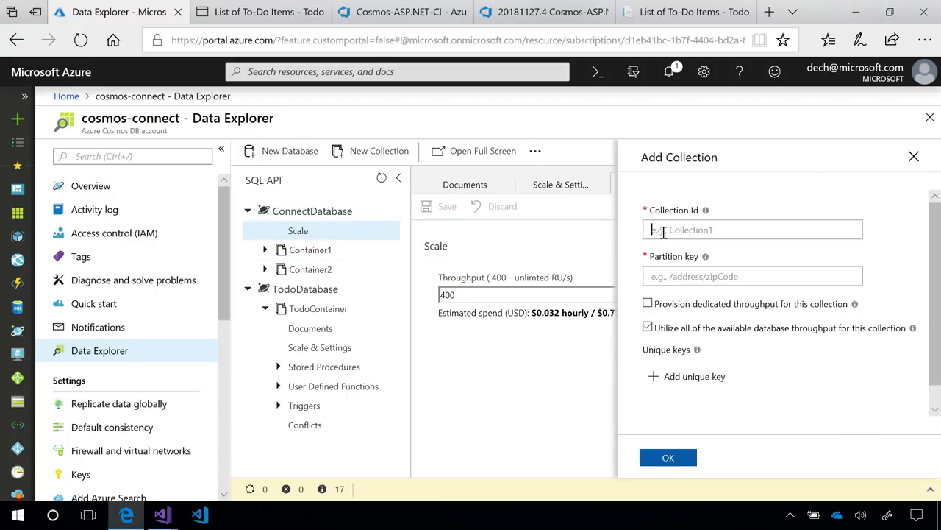
pyautogui.write('/t')
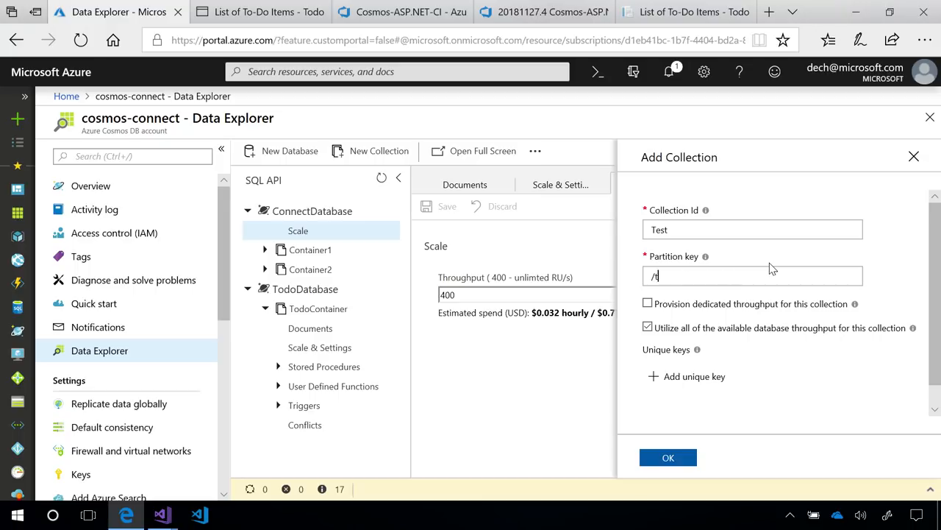
pyautogui.click(647, 303)
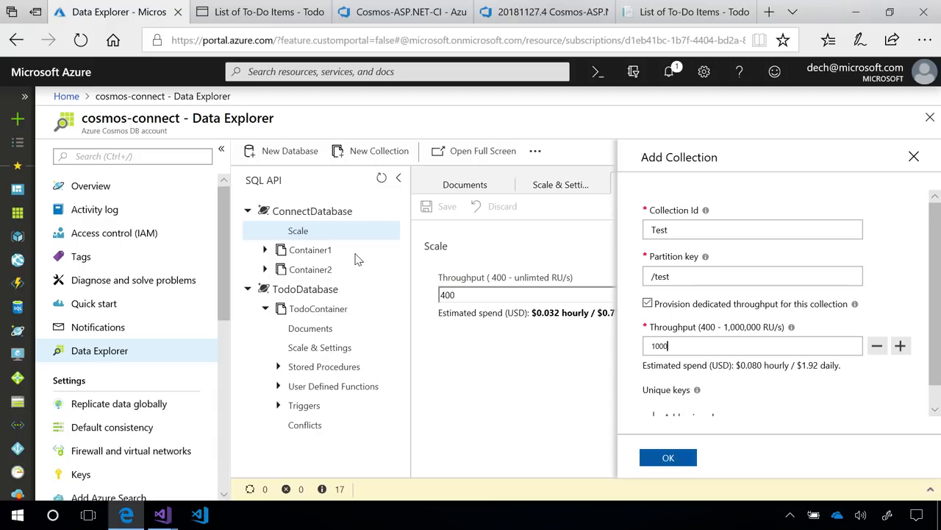
pyautogui.click(257, 12)
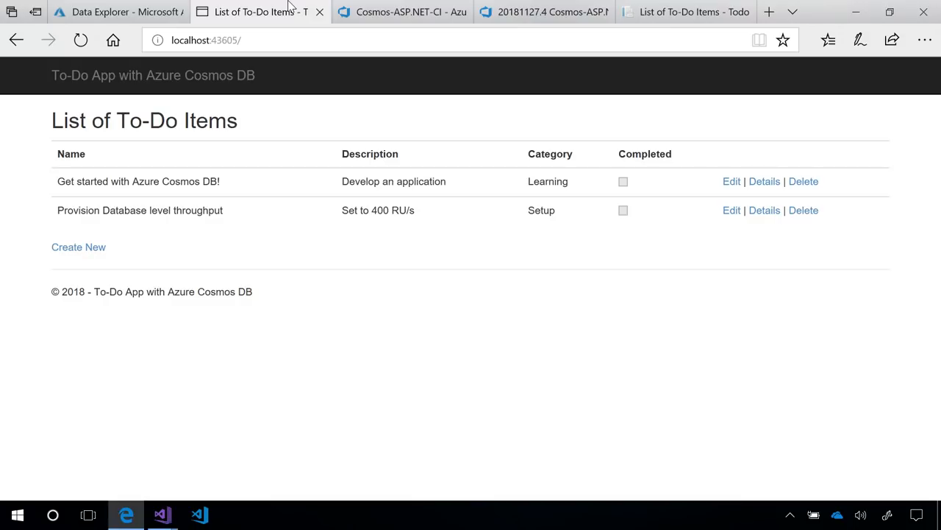
pyautogui.moveTo(250, 222)
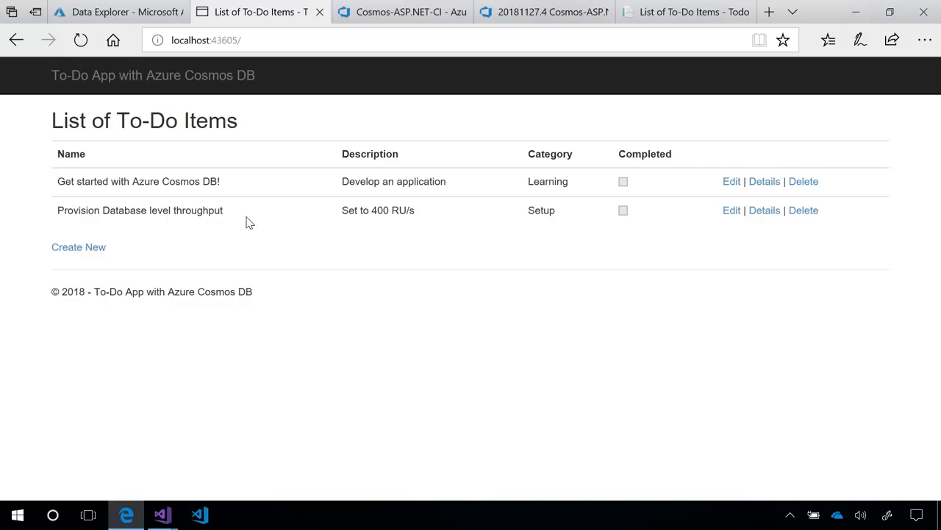
pyautogui.moveTo(155, 464)
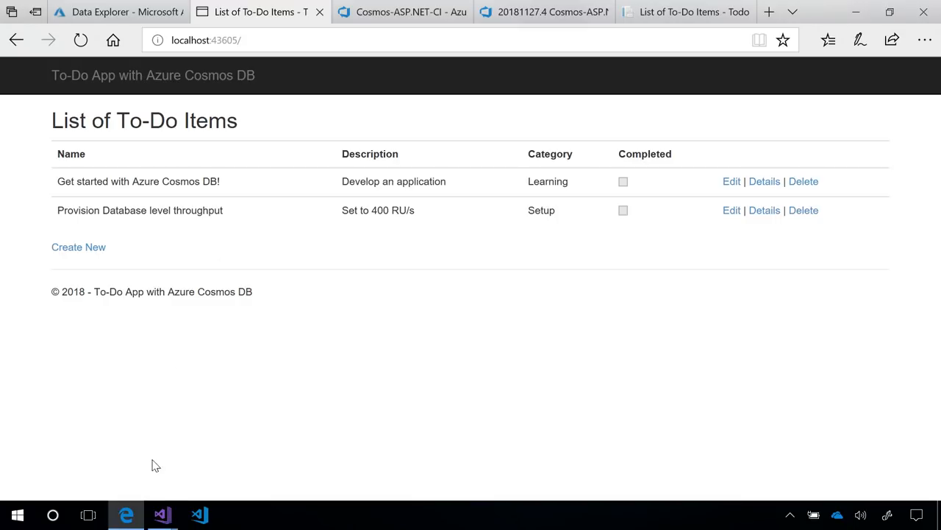
pyautogui.moveTo(161, 514)
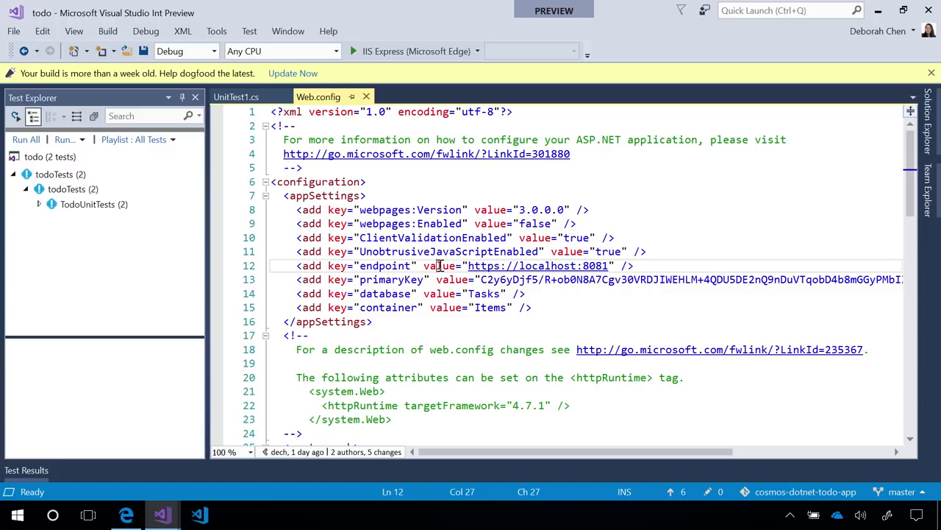
# Run both todo unit tests in UnitTest1.cs until they pass, then return to the local app
pyautogui.click(236, 96)
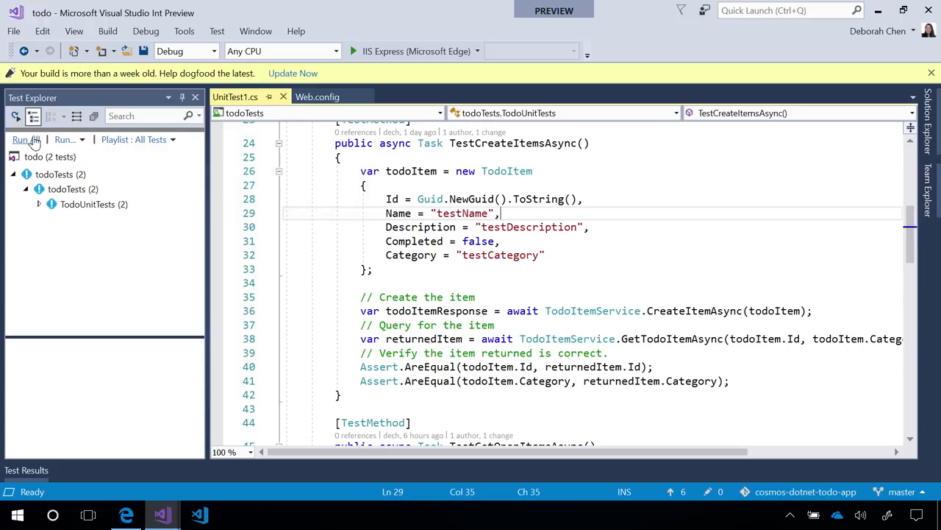
pyautogui.click(24, 140)
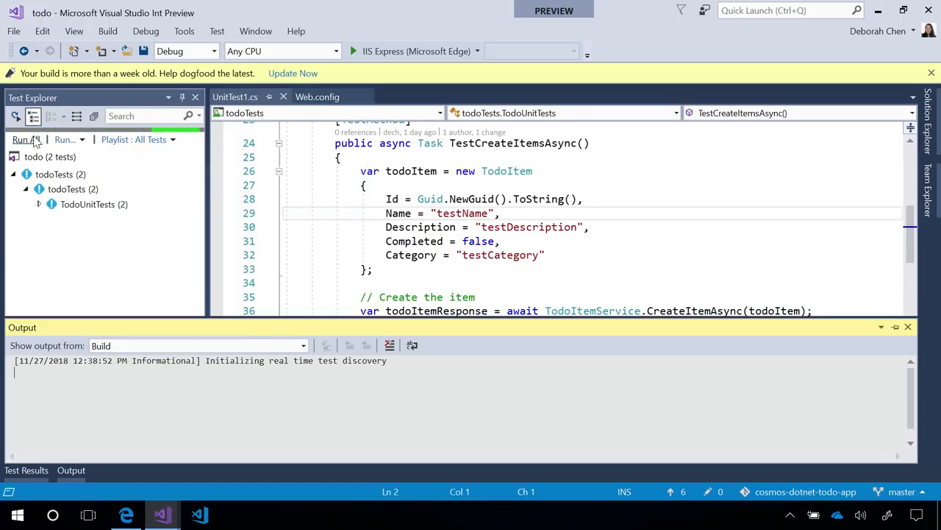
pyautogui.click(25, 139)
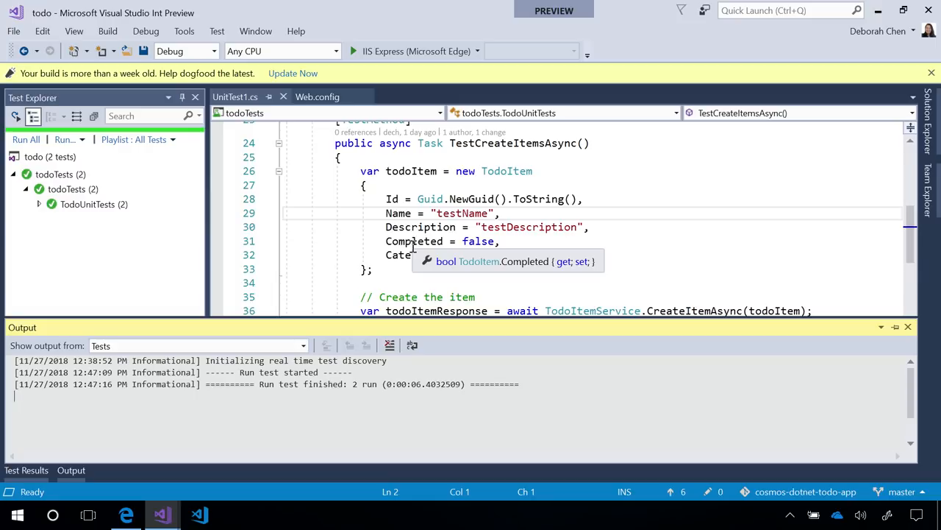
pyautogui.click(126, 514)
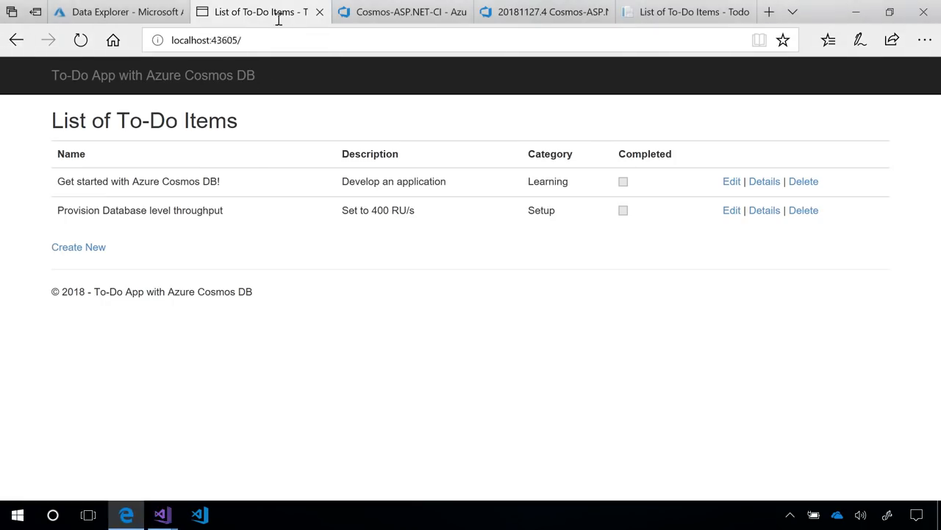
# Review Cosmos-ASP.NET-CI's emulator and VsTest tasks, including the endpoint override, and queue a build
pyautogui.click(402, 12)
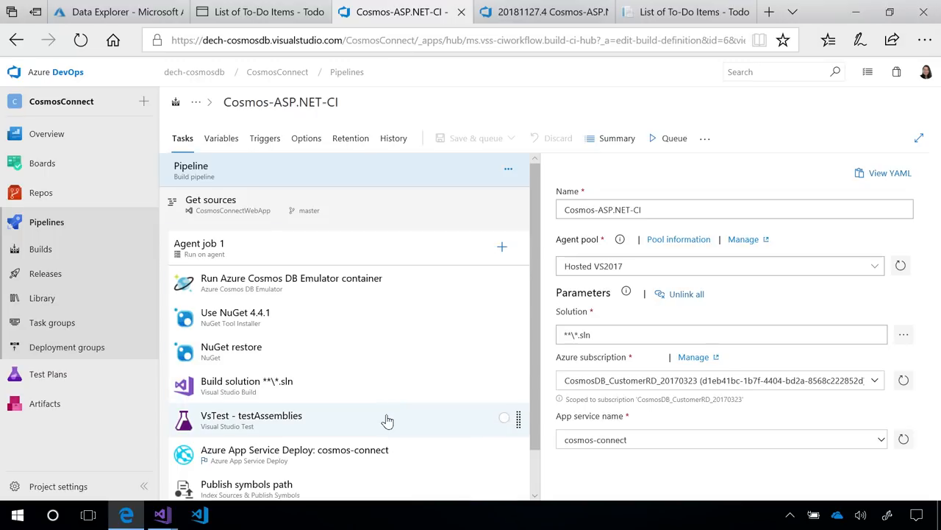
pyautogui.moveTo(426, 454)
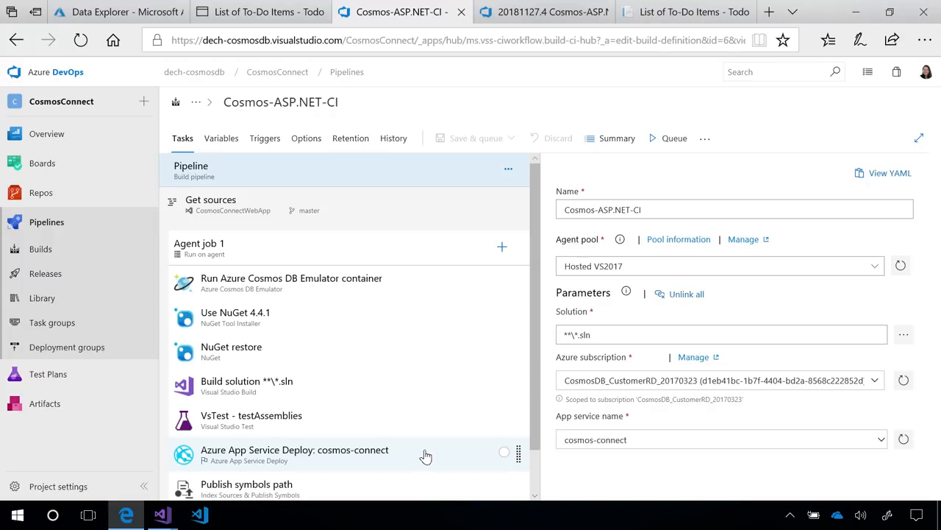
pyautogui.moveTo(392, 278)
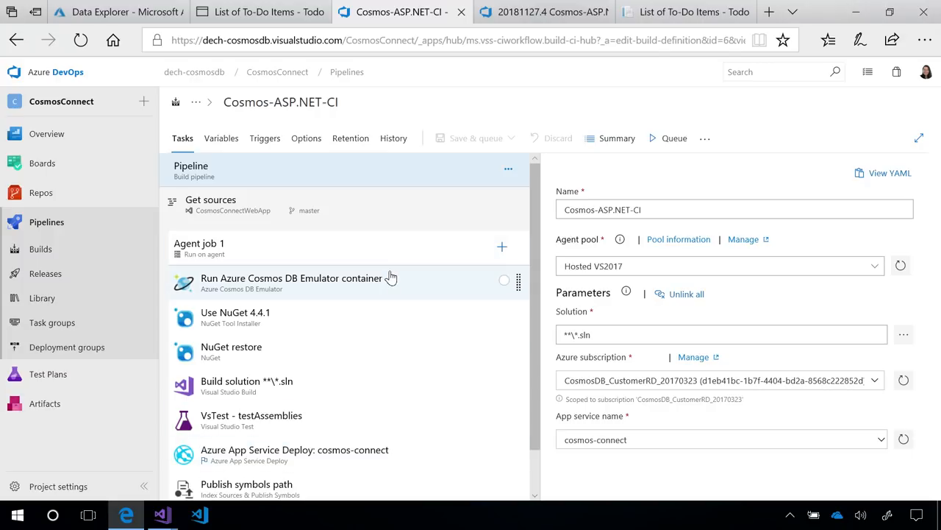
pyautogui.click(291, 278)
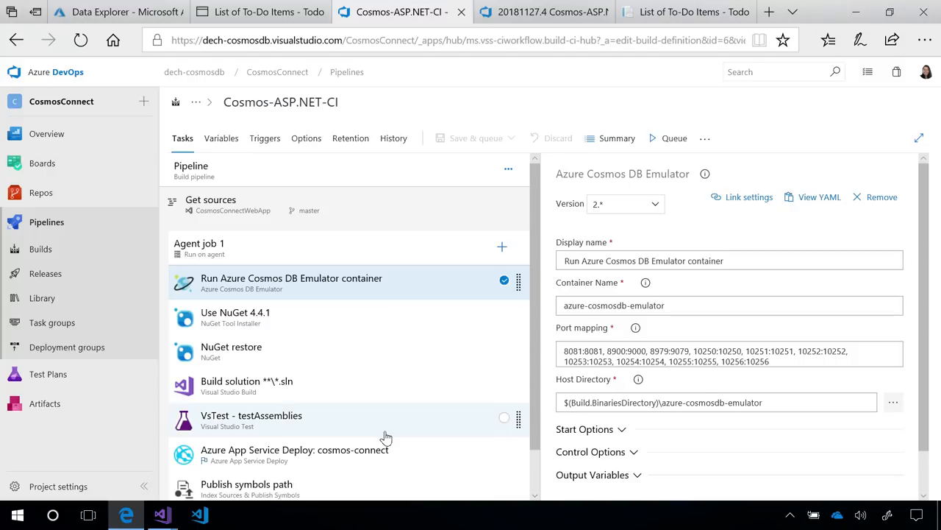
pyautogui.click(250, 420)
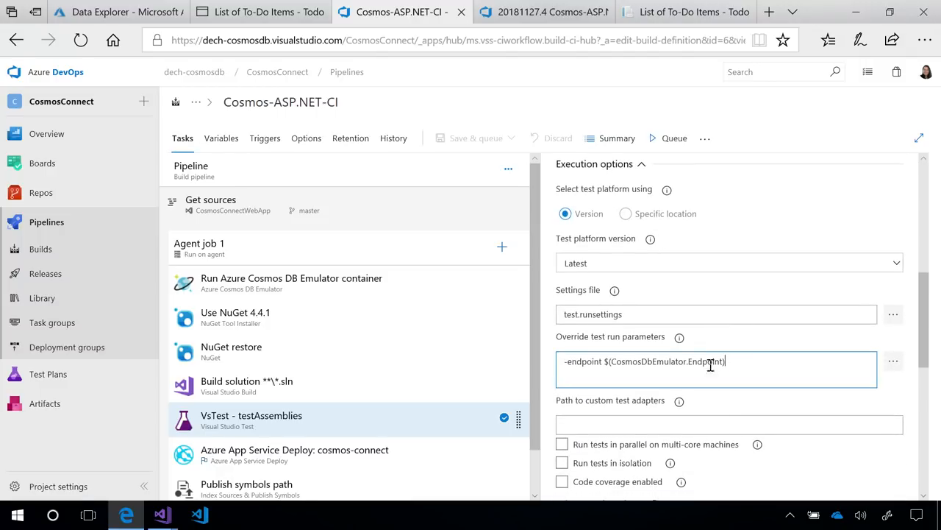
pyautogui.tripleClick(643, 361)
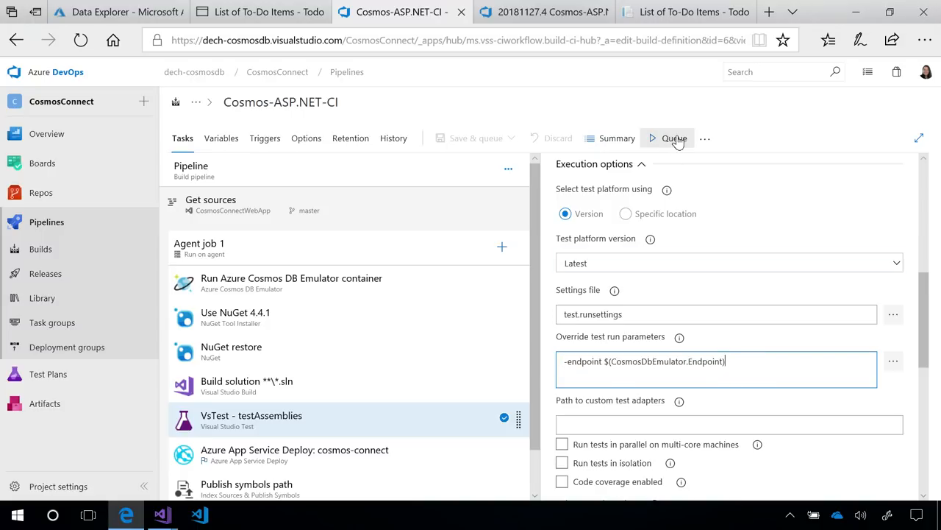
pyautogui.click(674, 139)
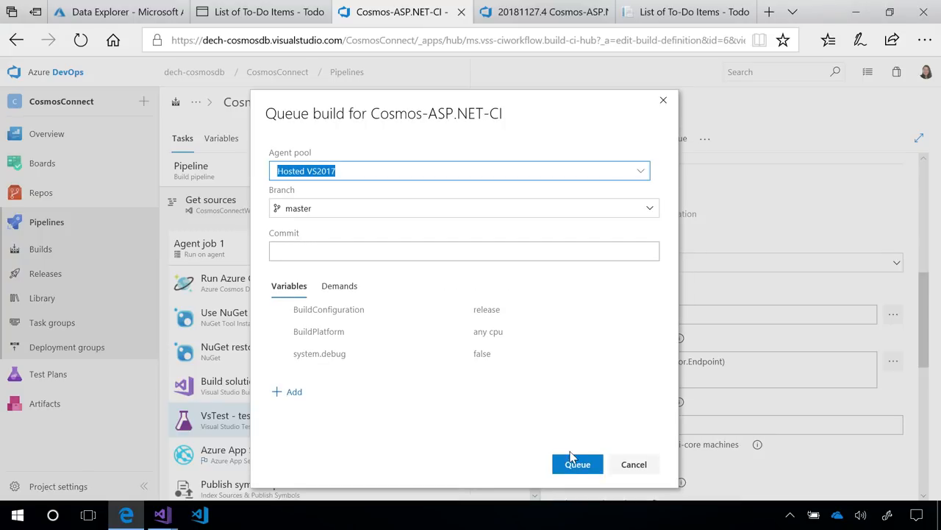
pyautogui.click(578, 464)
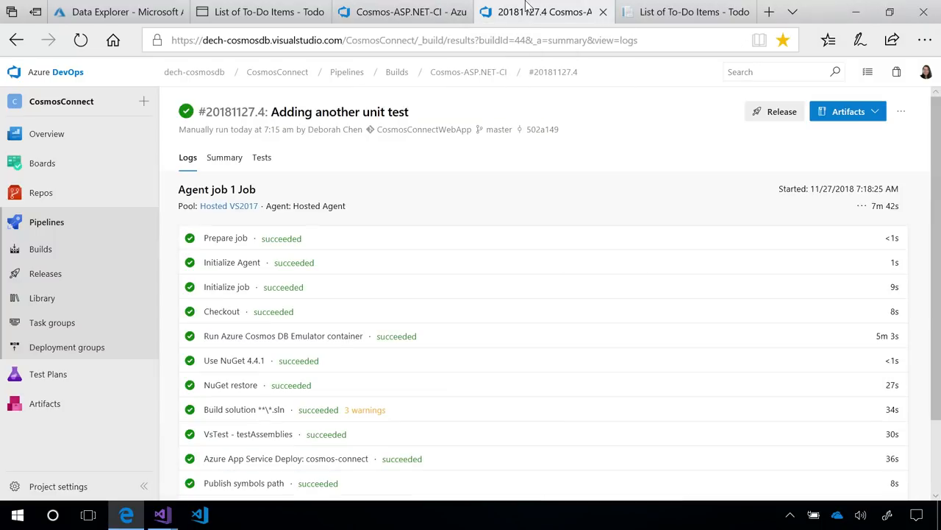
pyautogui.moveTo(411, 308)
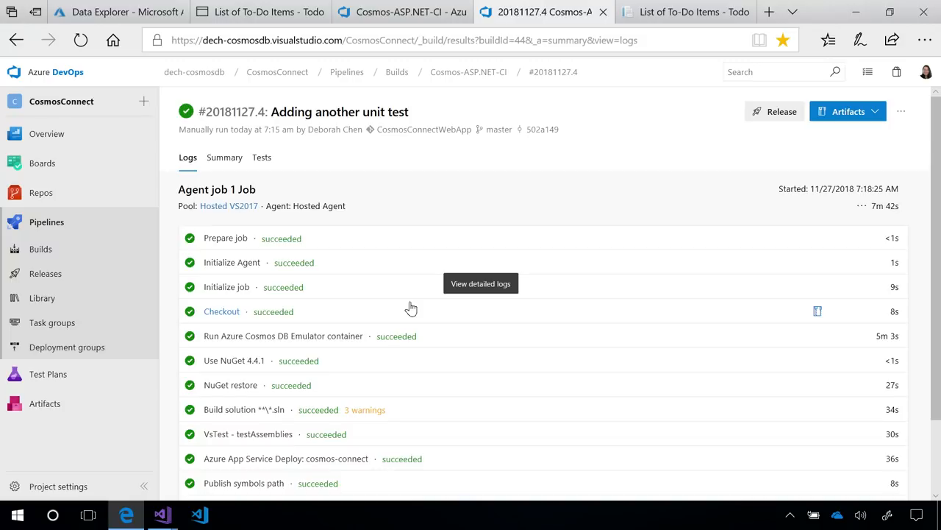
# Select the endpoint URL in the Run Azure Cosmos DB Emulator container step's log, then close it
pyautogui.click(283, 336)
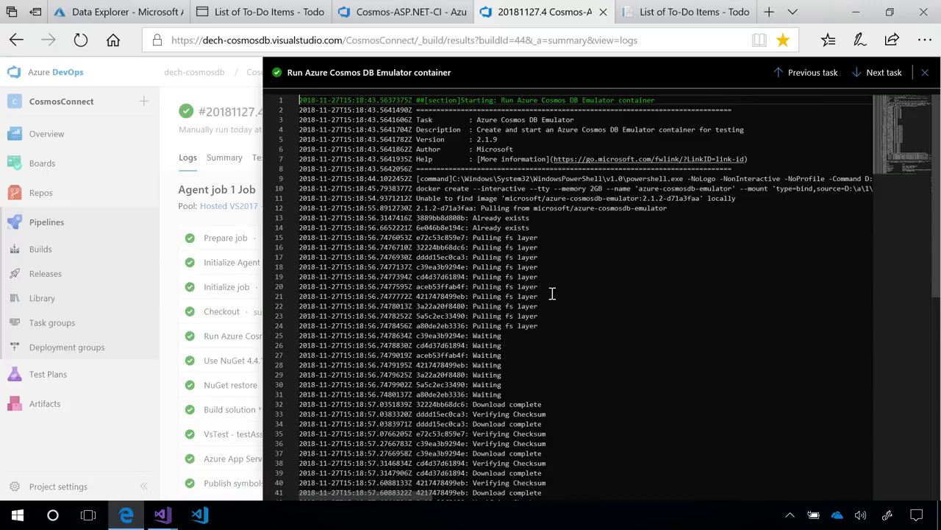
pyautogui.scroll(-3)
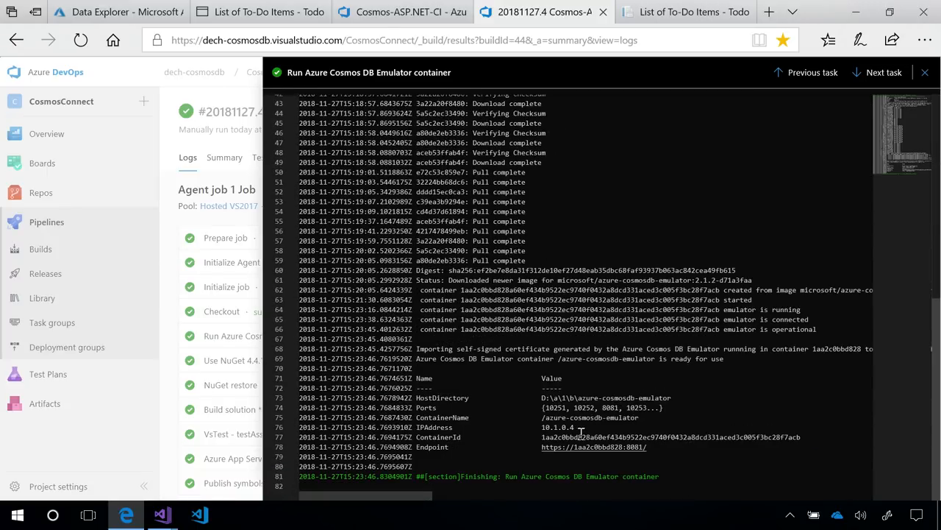
pyautogui.doubleClick(592, 446)
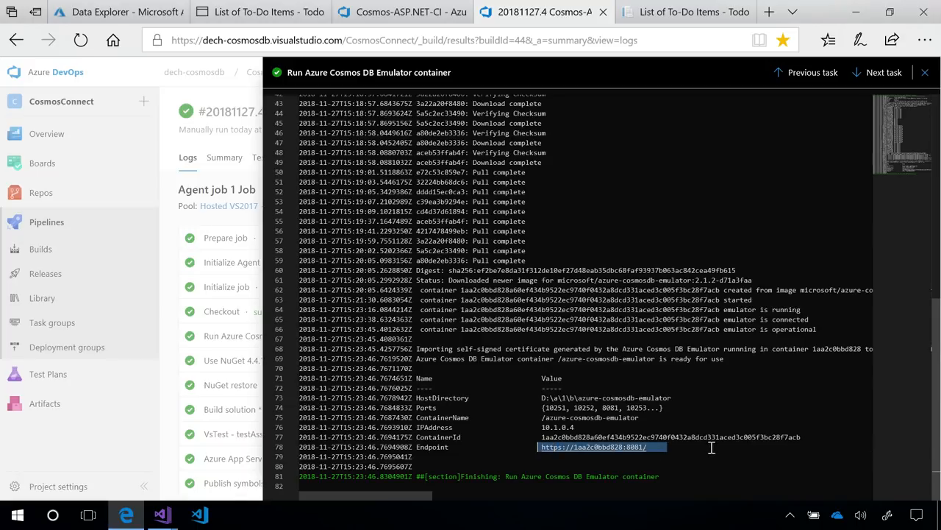
pyautogui.click(711, 446)
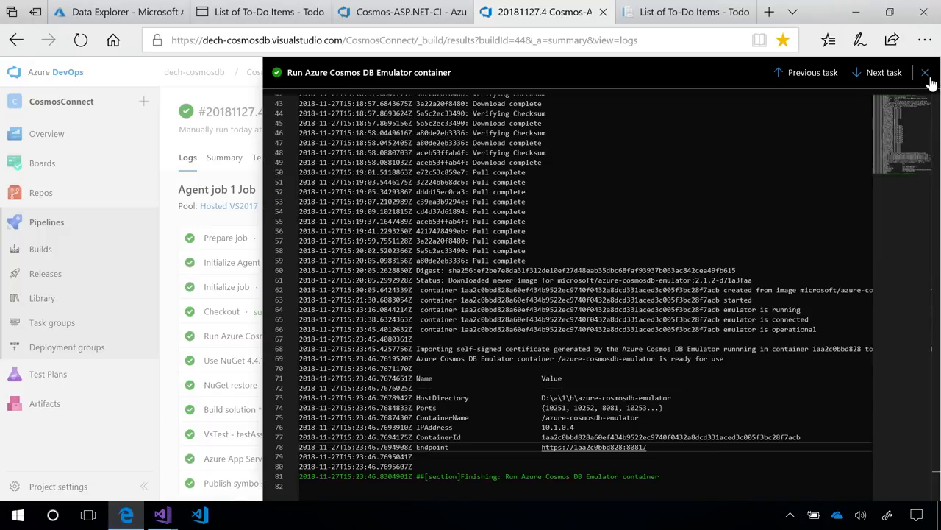
pyautogui.click(261, 156)
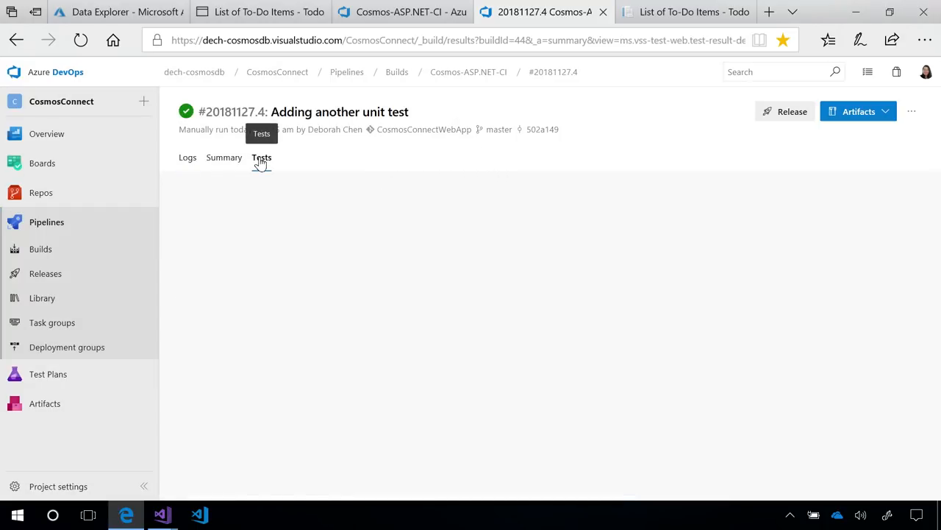
# Filter the build's test results to Passed, then open cosmos-connect.azurewebsites.net in Edge
pyautogui.click(261, 156)
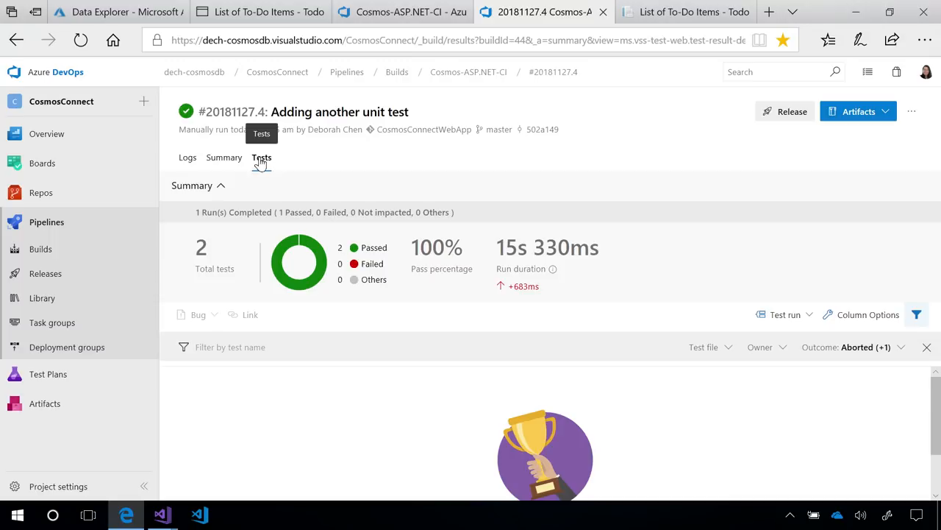
pyautogui.click(853, 346)
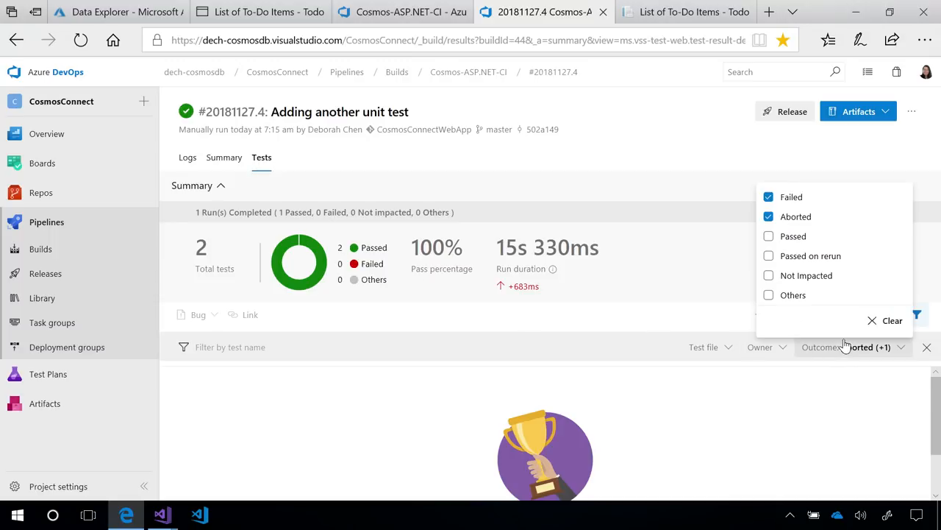
pyautogui.click(768, 236)
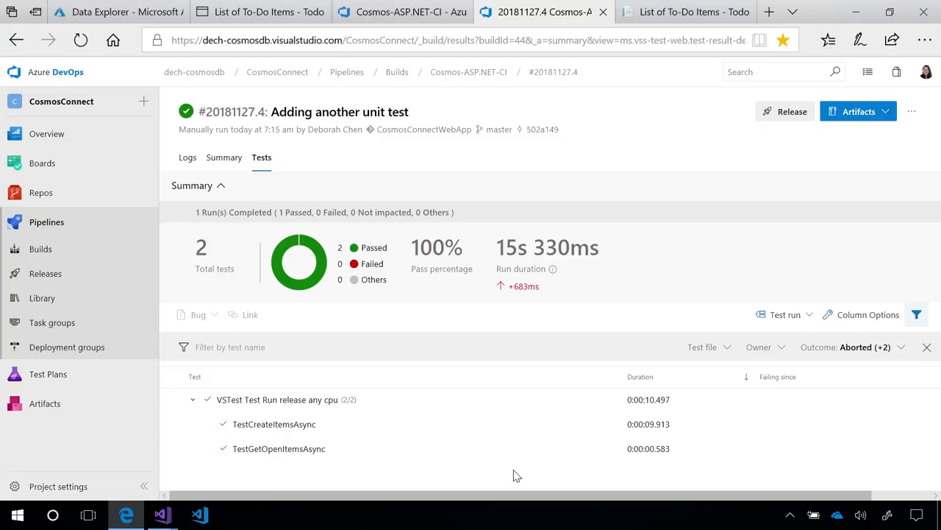
pyautogui.click(684, 11)
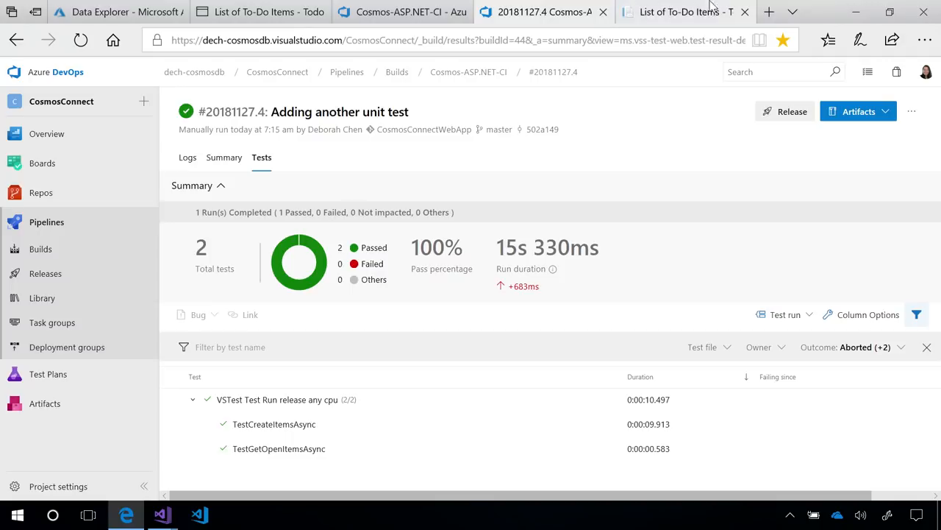
pyautogui.click(684, 12)
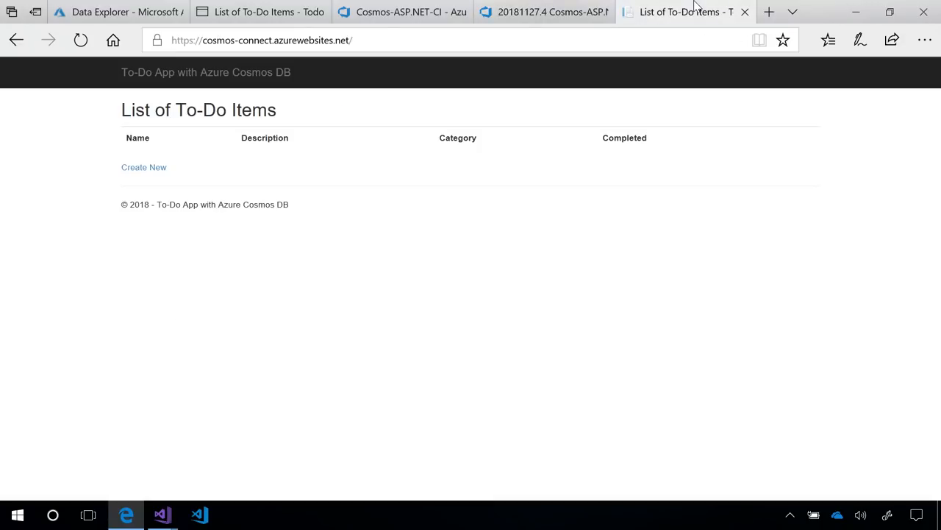